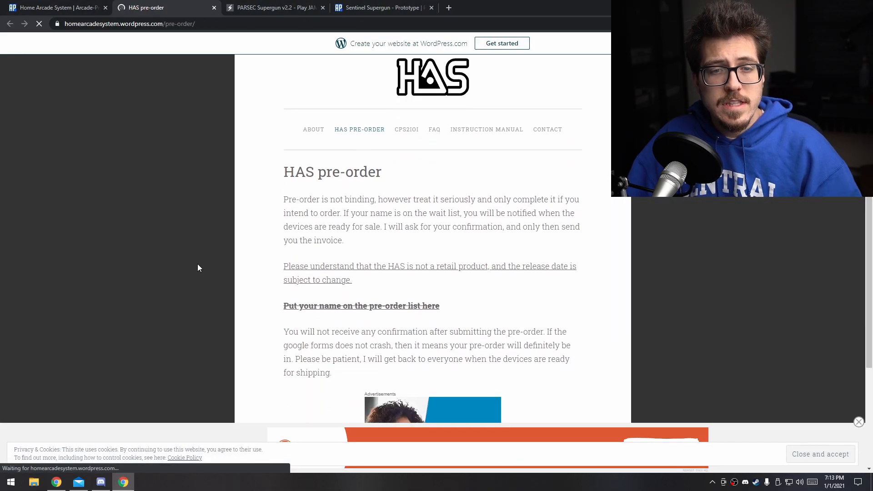
- Check the sold-out HAS and PARSEC supergun pages, then switch to the supergun forum thread tab
scroll(down, 3)
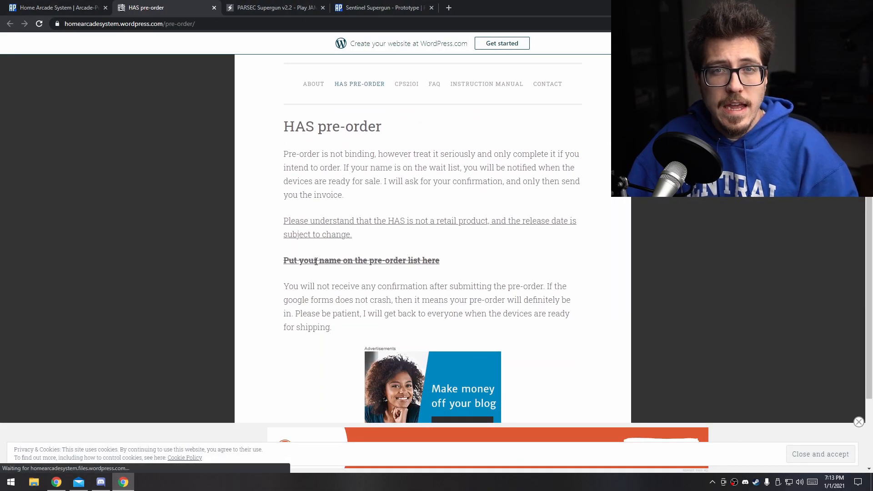
click(273, 7)
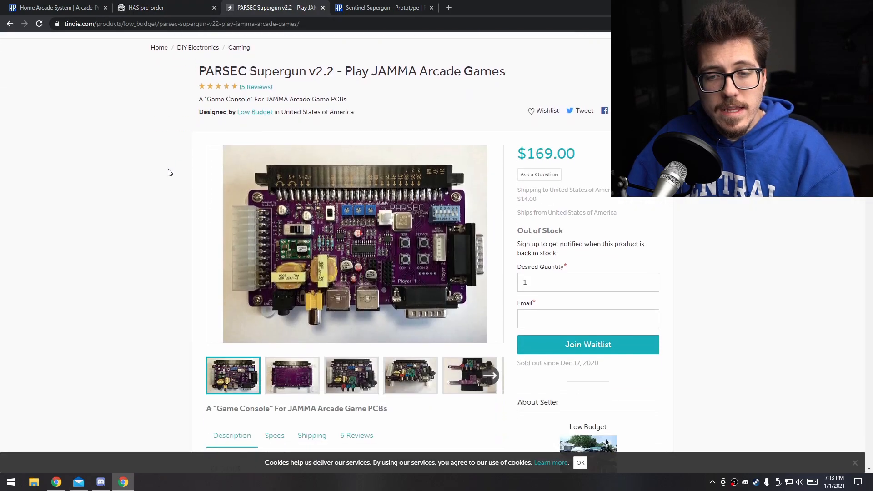
scroll(down, 3)
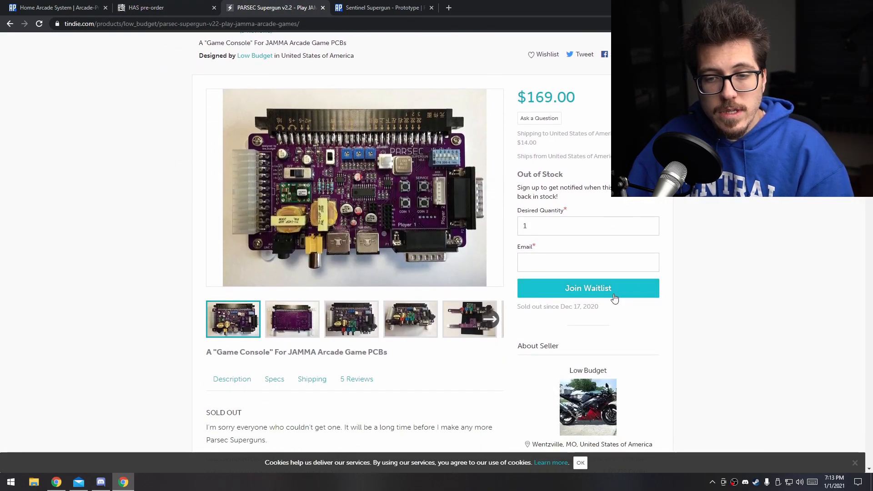
click(588, 288)
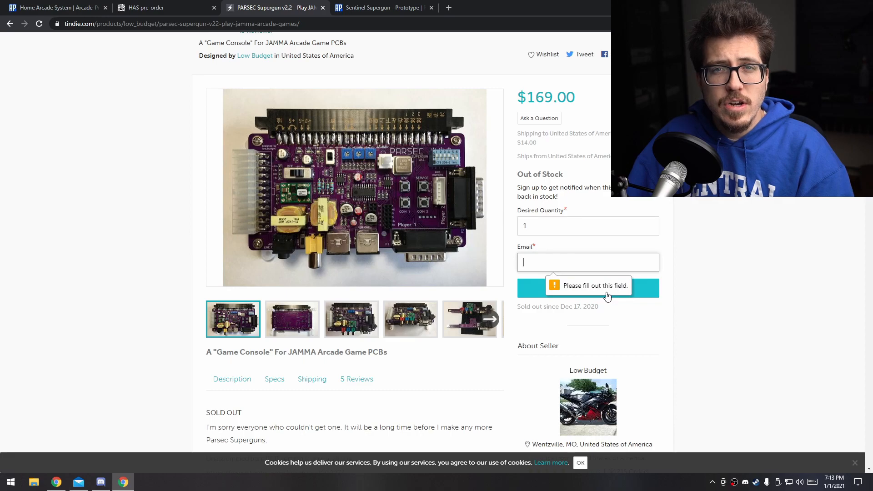
click(382, 7)
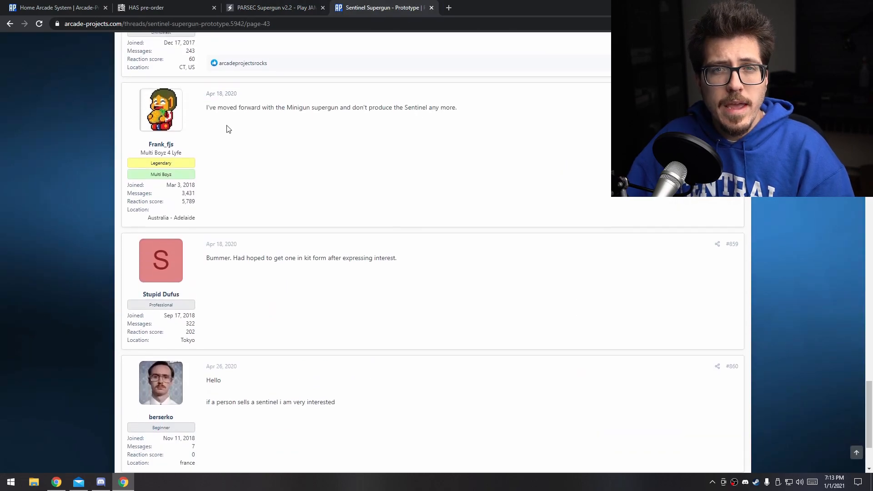
drag(206, 107, 456, 107)
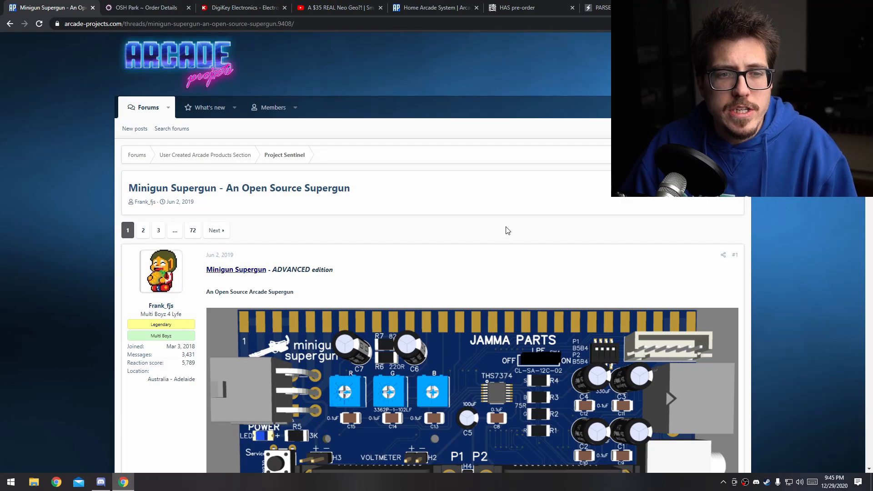
- Scroll to the MINIGUN VERSION 2.5 (FINAL) attachments and open the ZIP attachment
scroll(down, 3)
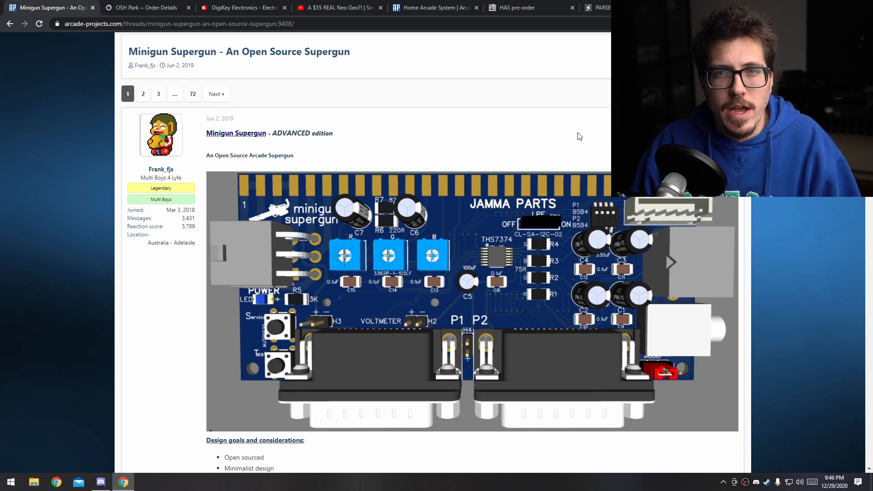
scroll(down, 3)
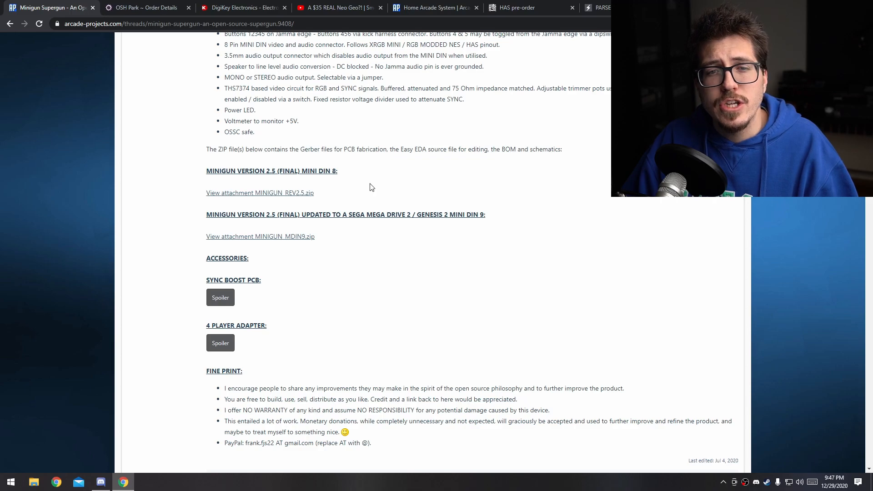
mouse_move(397, 224)
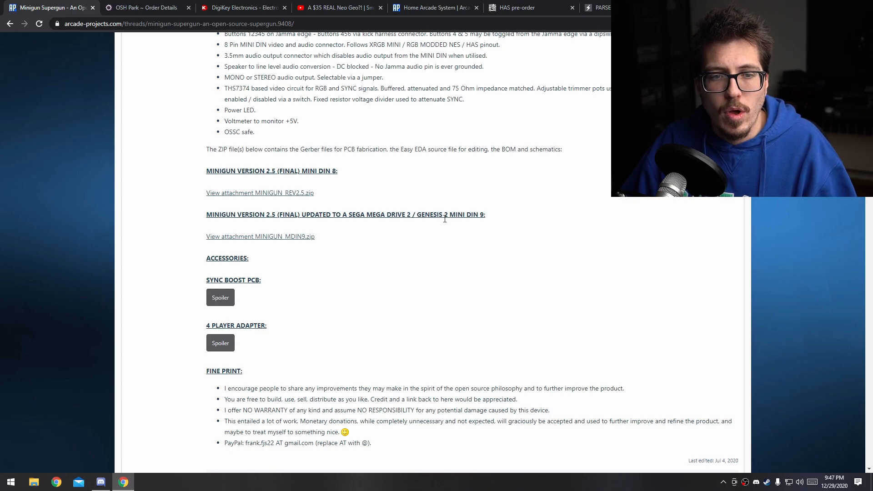
click(259, 192)
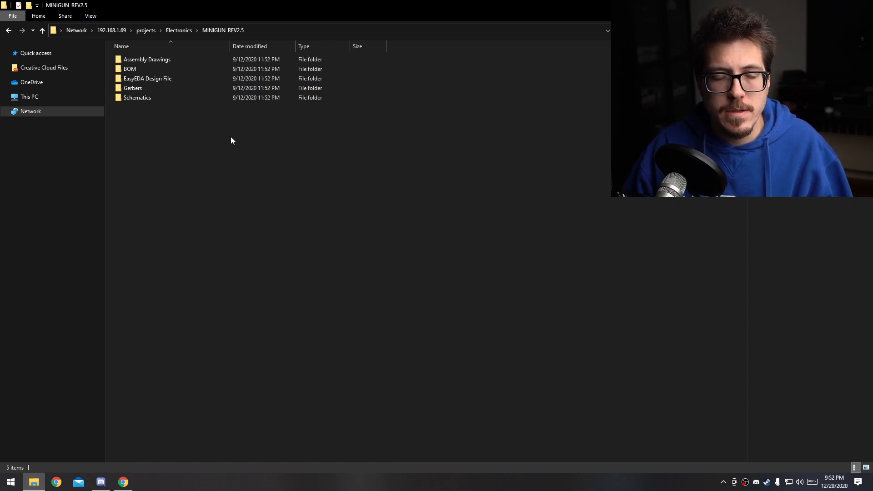
- Open the MINIGUN_REV2.5 project folder on the 192.168.1.69 network share
click(132, 88)
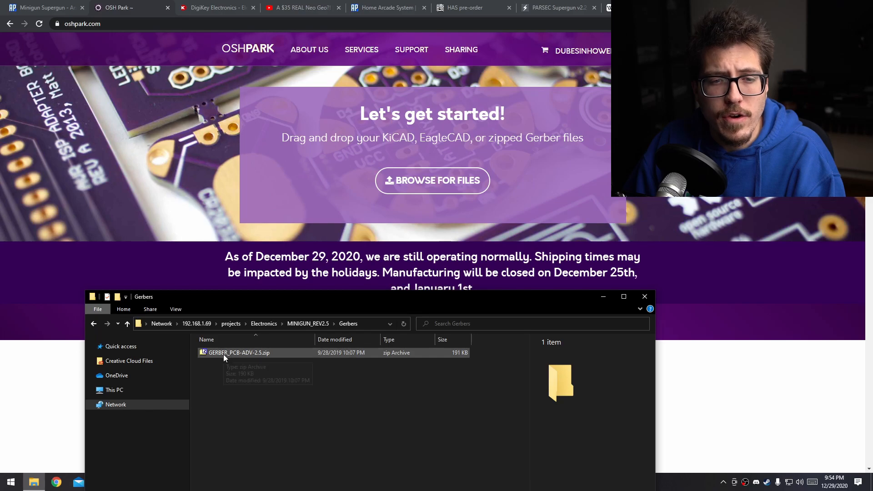
- Drop GERBER_PCB-ADV-2.5.zip onto OSH Park's 'Let's get started' upload area
drag(238, 352, 389, 156)
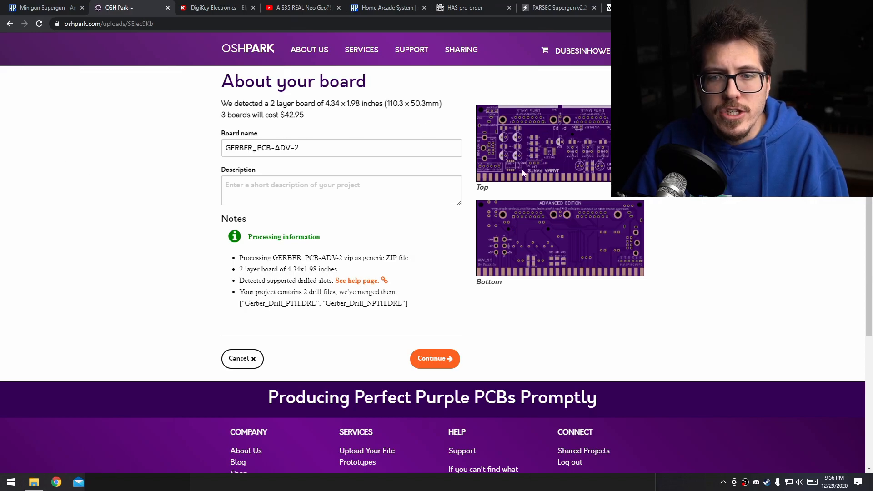
mouse_move(575, 162)
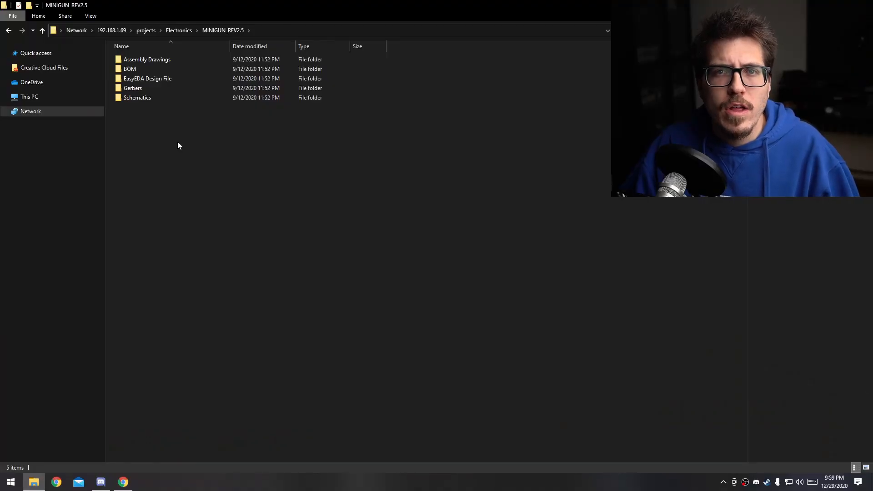
- Open the BOM folder and inspect BOM_PCB_CSV.csv
click(130, 69)
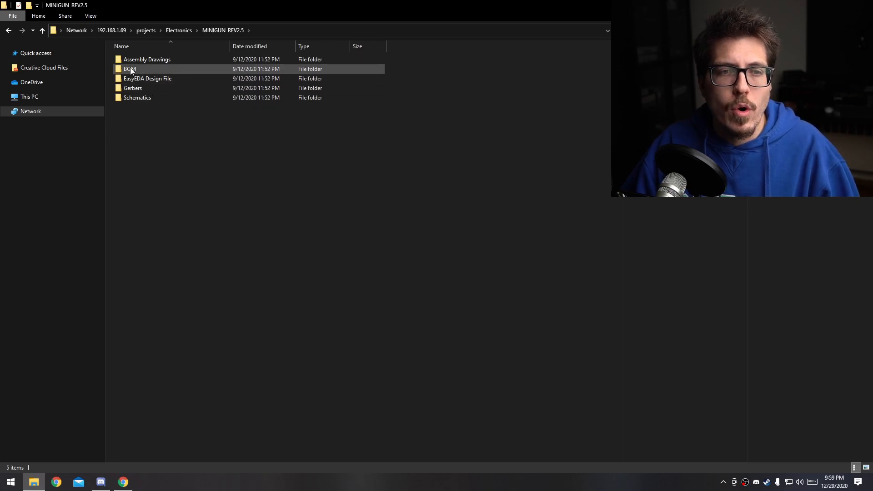
double_click(129, 69)
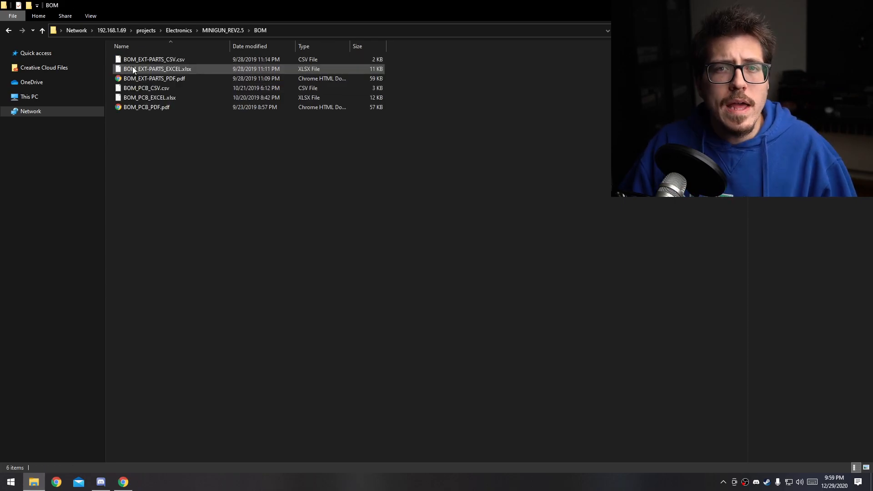
click(164, 154)
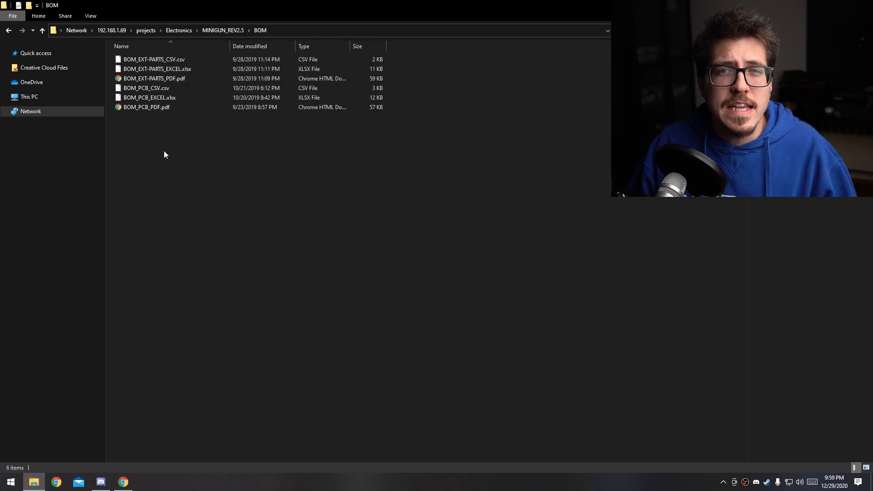
click(149, 97)
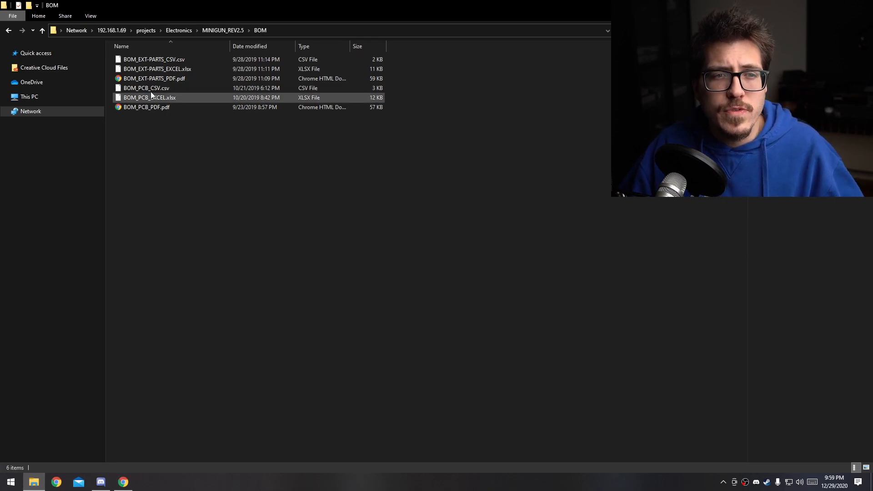
mouse_move(146, 88)
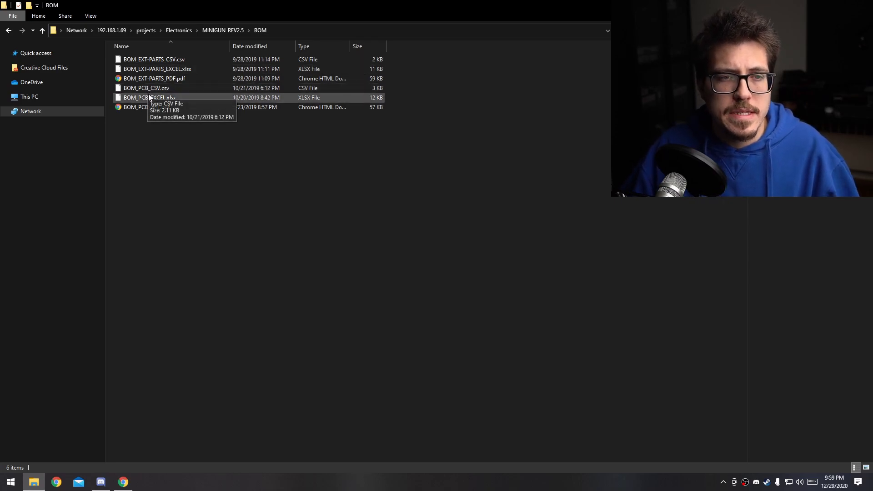
mouse_move(208, 158)
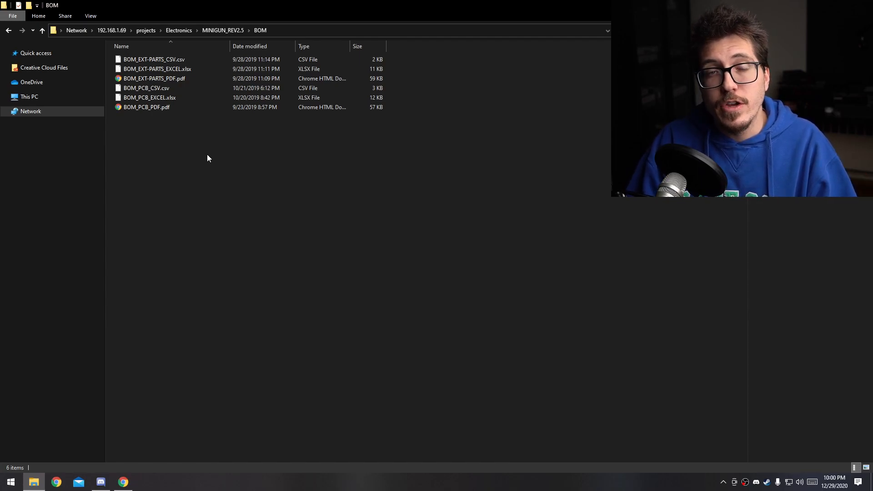
mouse_move(247, 240)
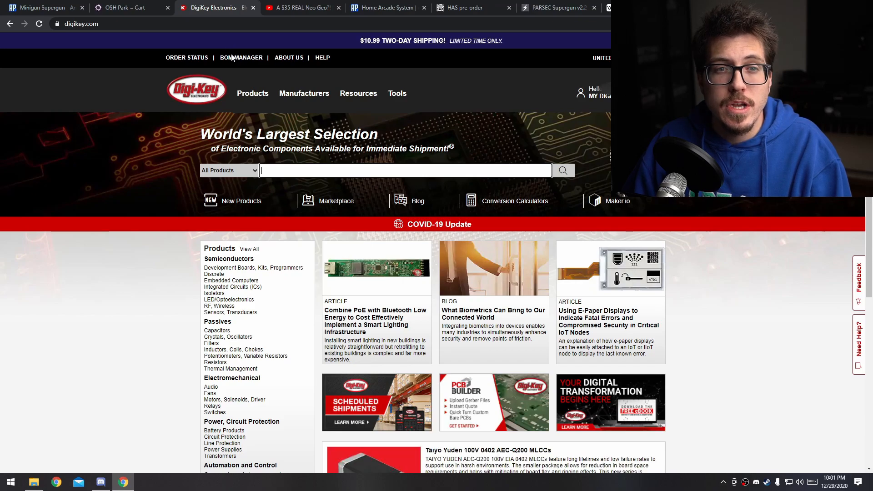
- Upload BOM_PCB_CSV.csv in BOM Manager, mapping the fourth column to Reference Designator
click(241, 57)
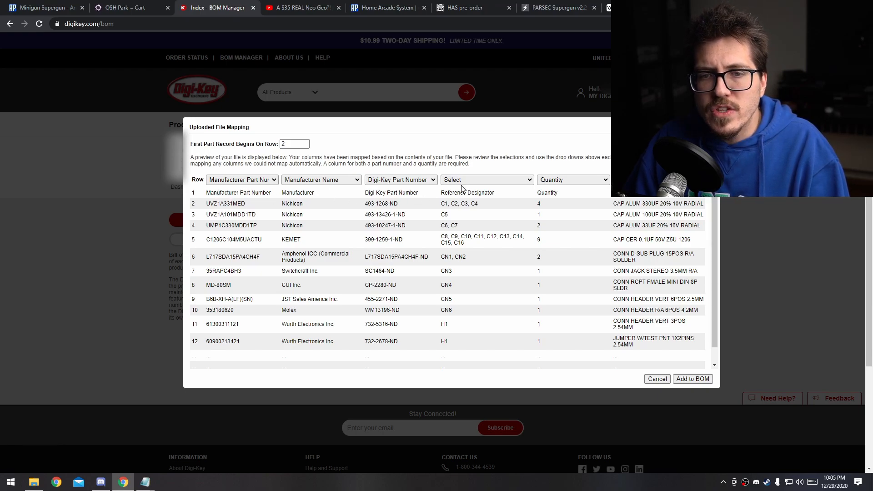
click(487, 179)
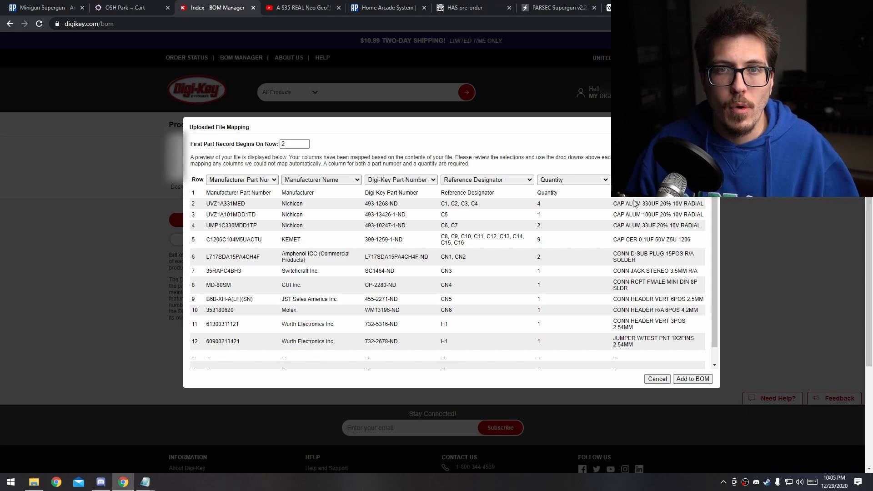
click(693, 379)
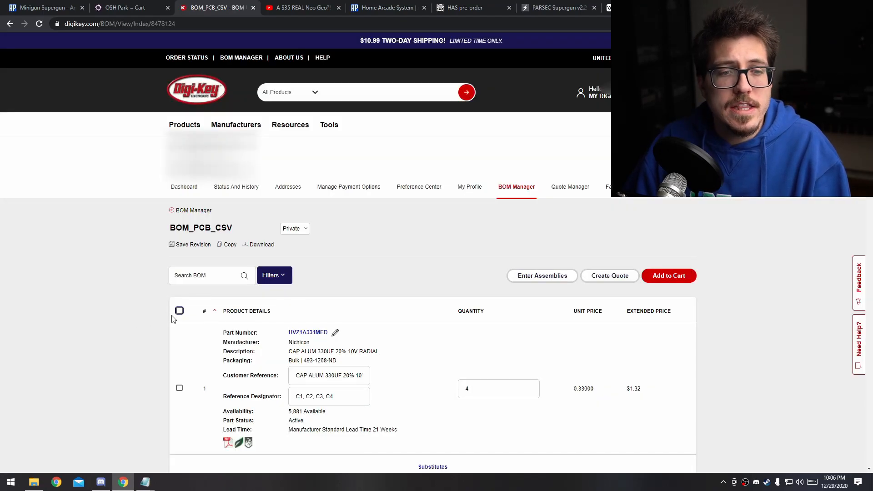
- Add all BOM parts to the cart, switching capacitor 399-1259-1-ND to the 10-piece option
click(179, 311)
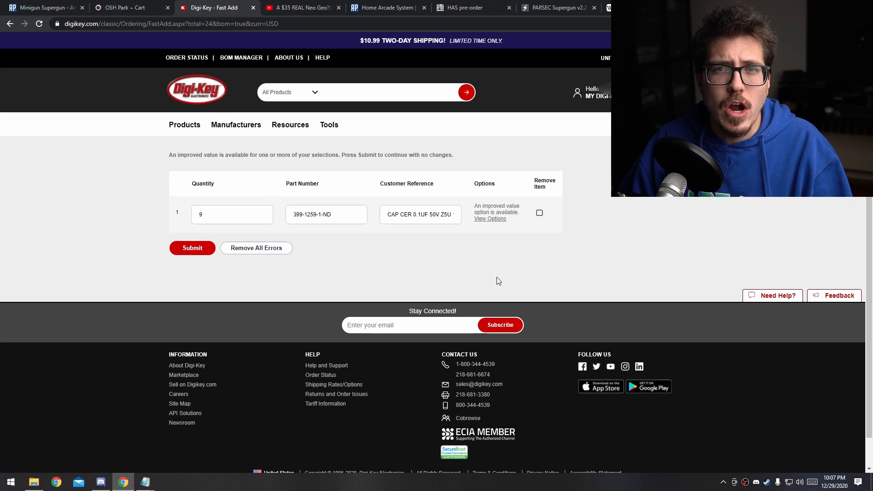
mouse_move(487, 278)
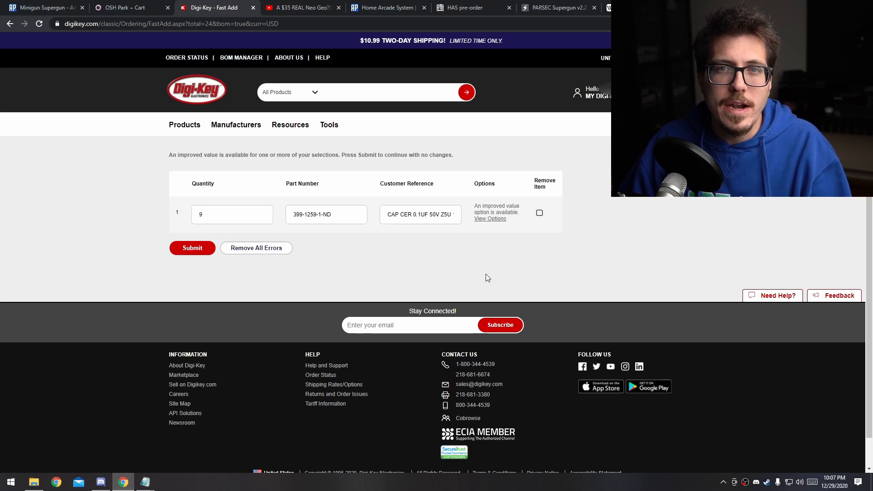
mouse_move(484, 222)
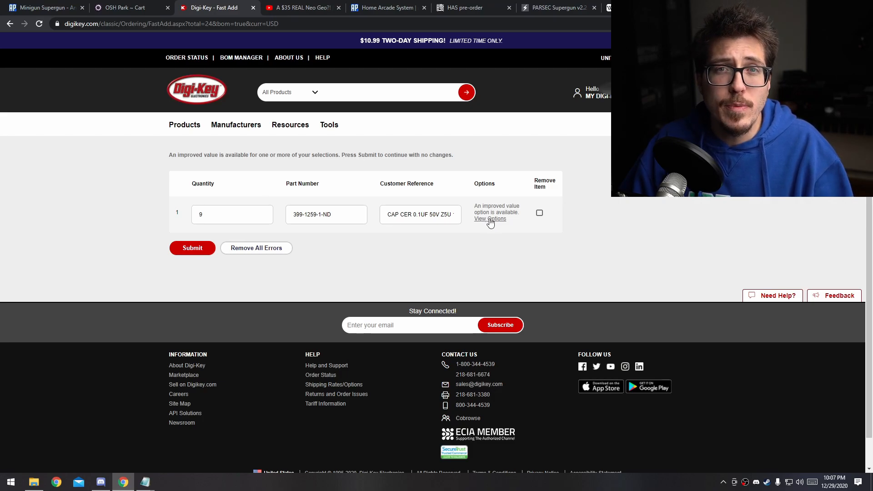
mouse_move(490, 221)
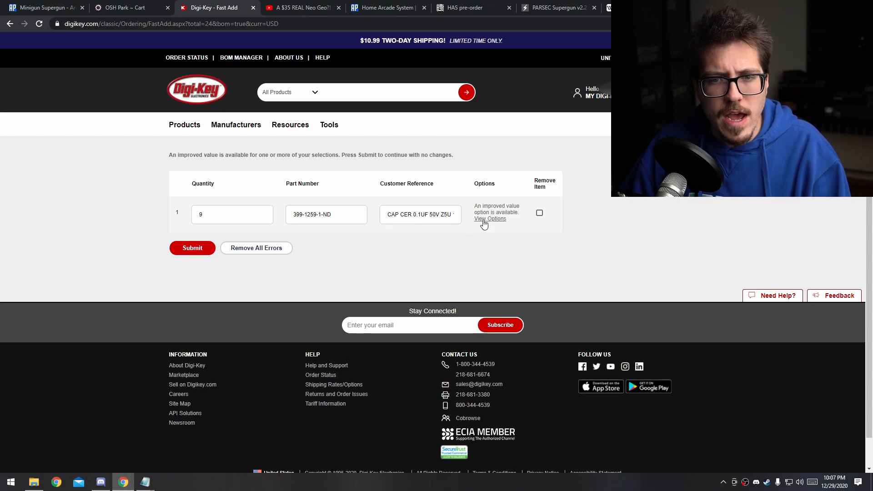
click(489, 218)
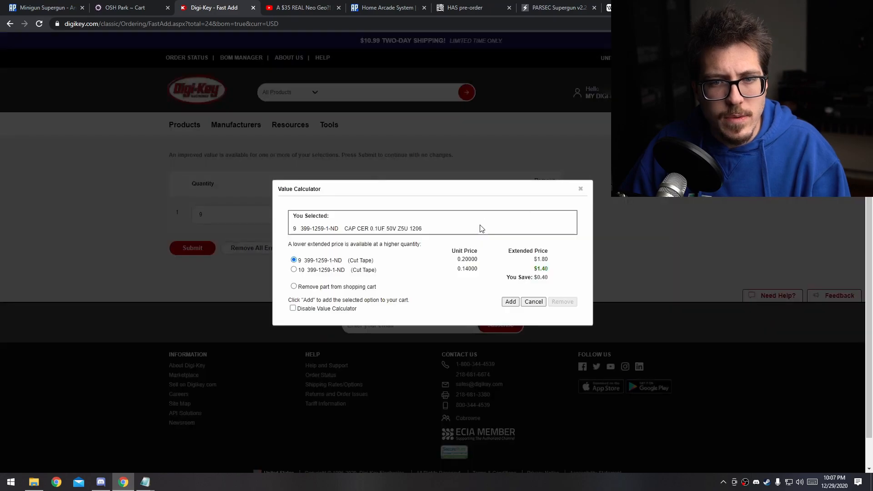
click(293, 271)
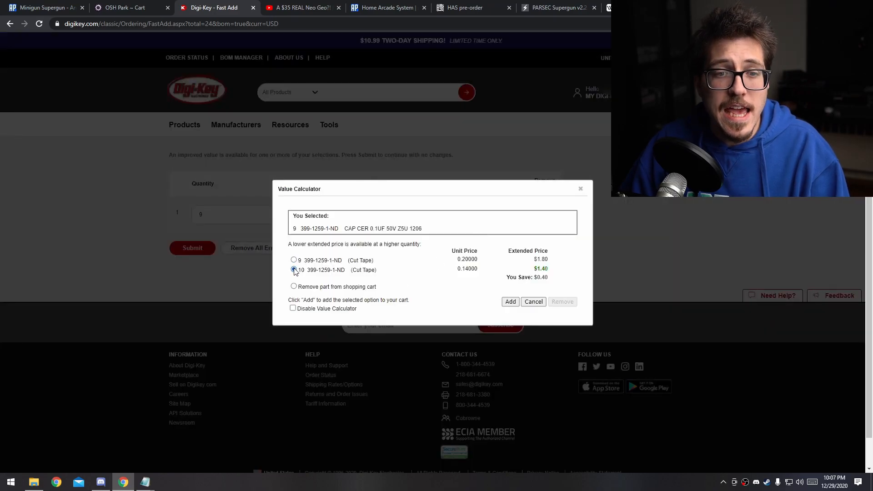
click(293, 269)
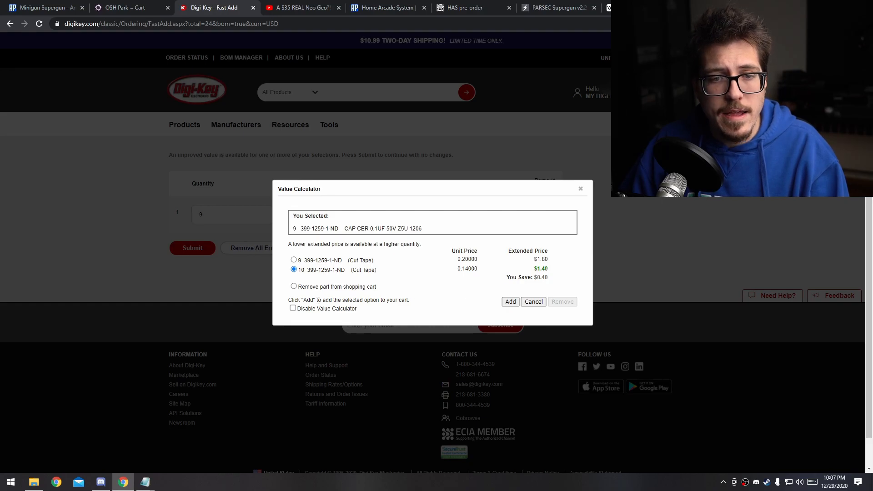
click(509, 301)
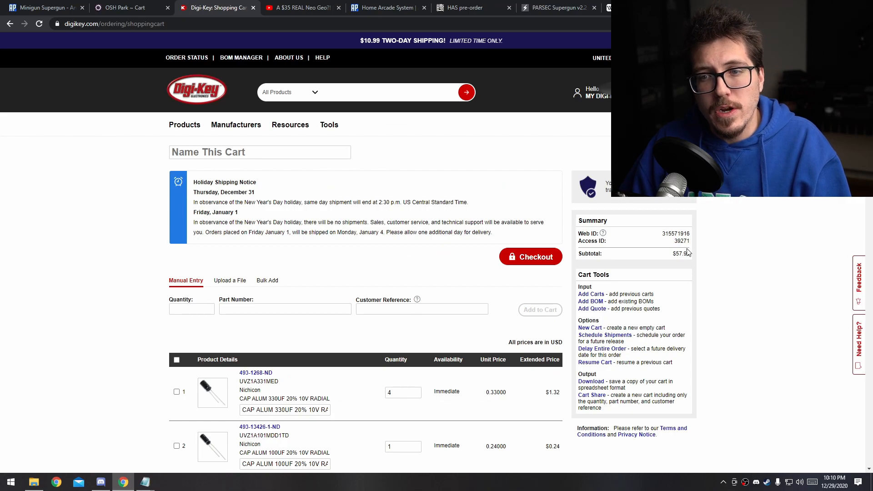
mouse_move(717, 261)
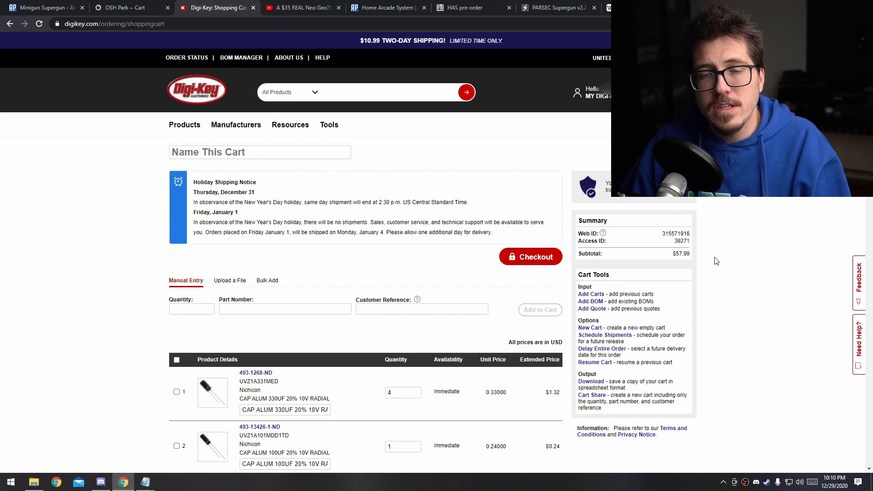
mouse_move(714, 259)
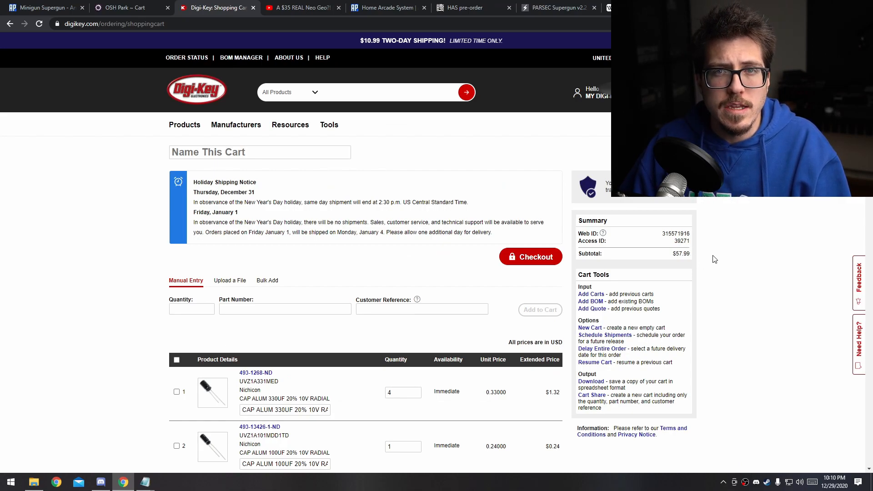